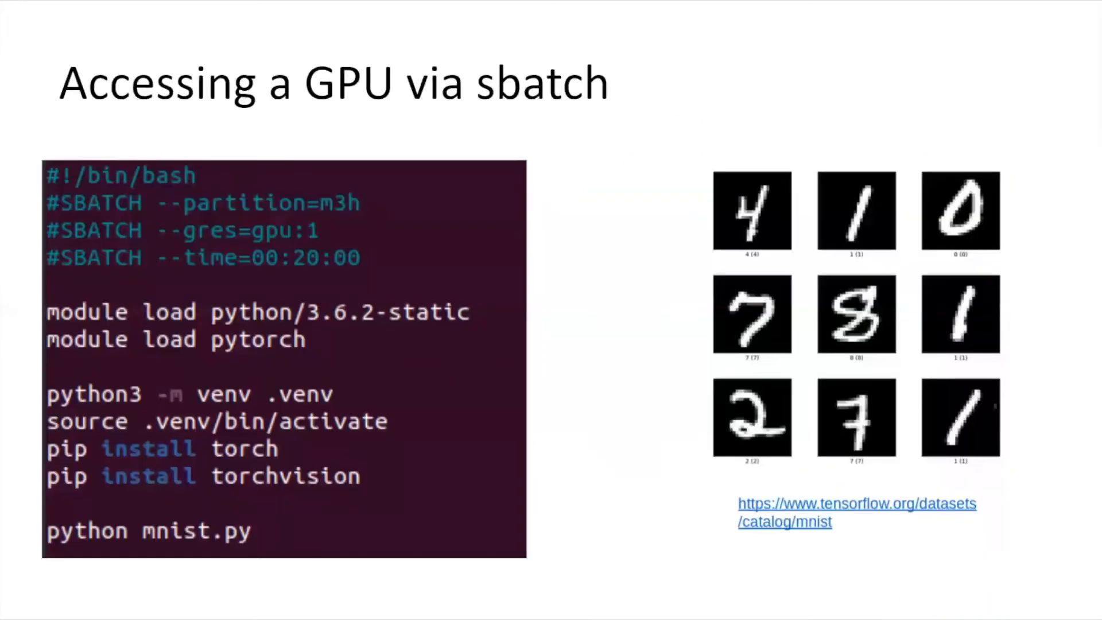
# Advance to the 'Partition - group of compute nodes' slide with the cluster node listing.
pyautogui.press('Right')
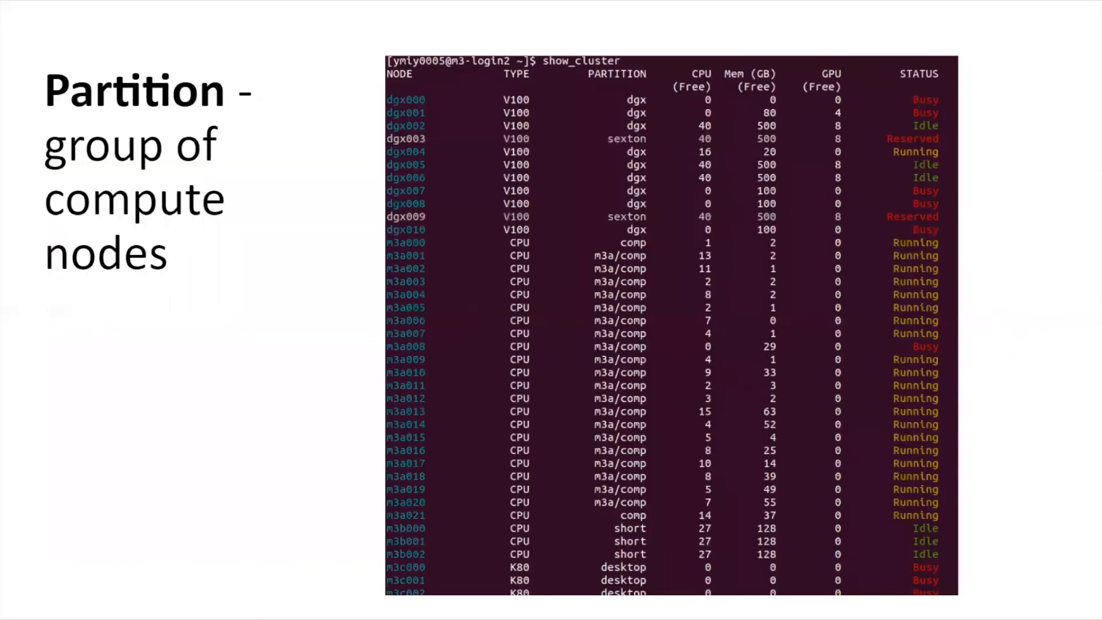